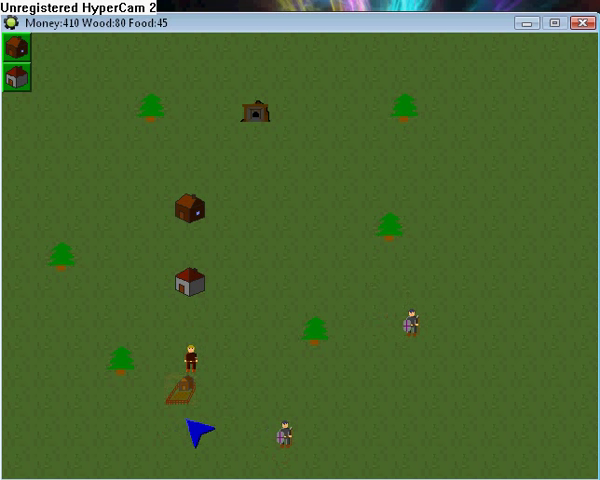
# Step: Keep the game running so Money, Wood (145) and Food (~620) totals keep climbing
pyautogui.click(410, 258)
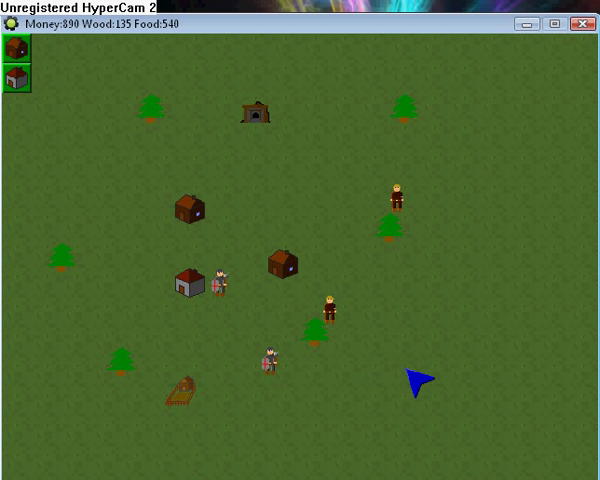
pyautogui.moveTo(396, 400)
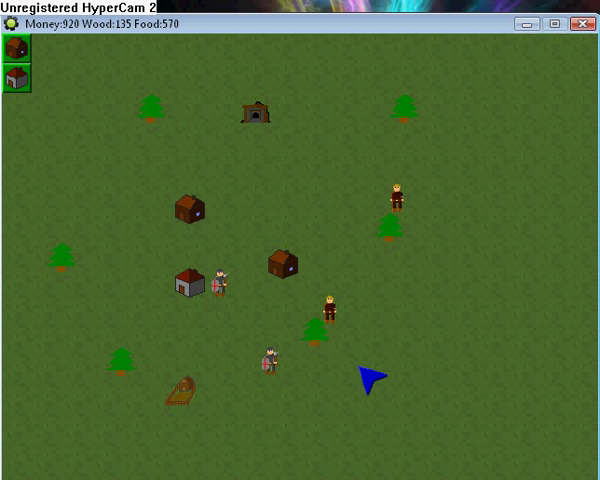
pyautogui.moveTo(364, 376)
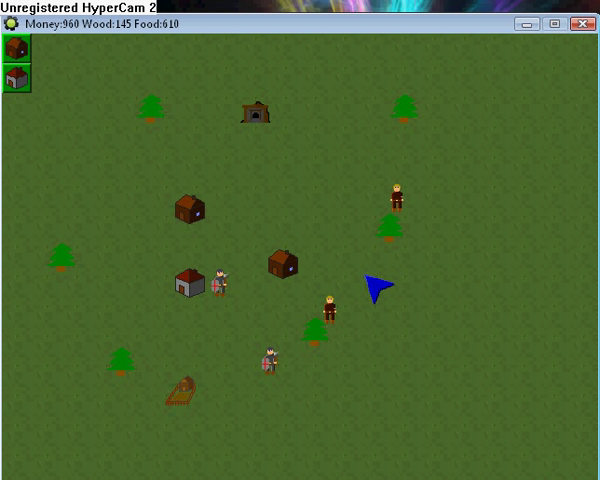
pyautogui.moveTo(104, 50)
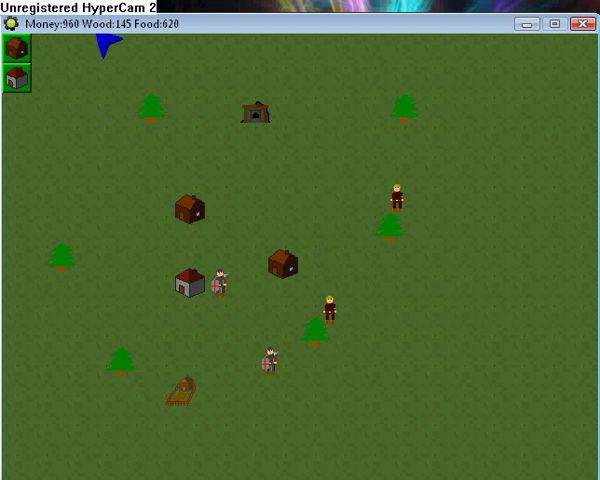